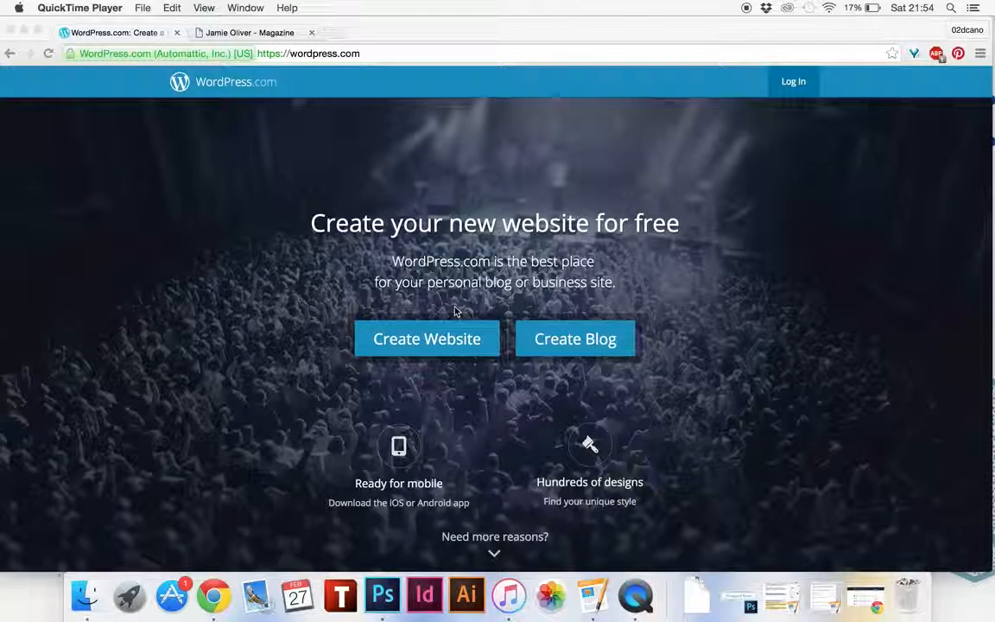
pyautogui.moveTo(629, 131)
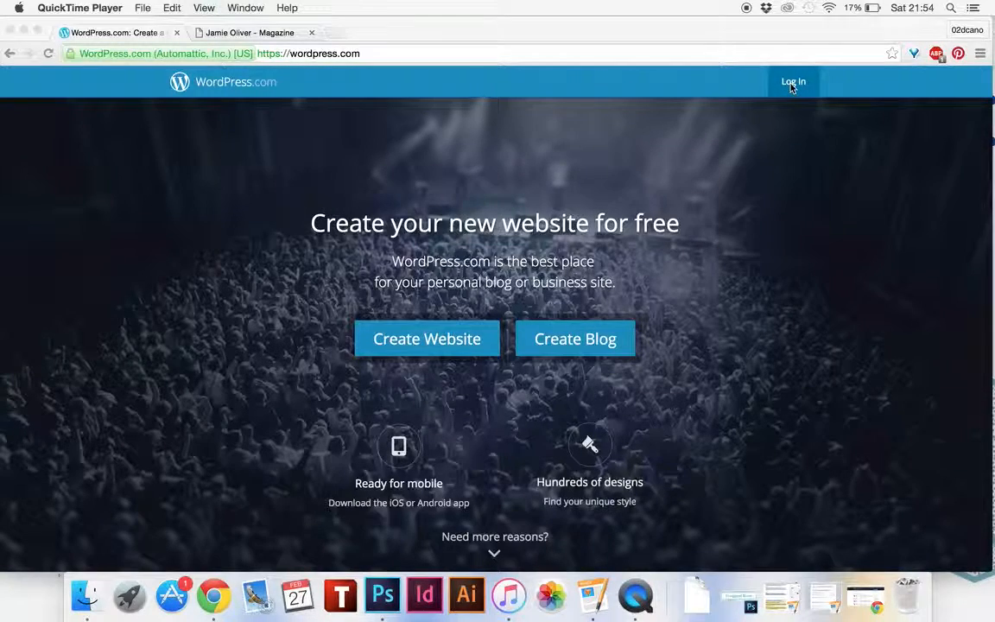
# Step: Sign in to WordPress.com as olivesandartichokes with the account password
pyautogui.click(793, 81)
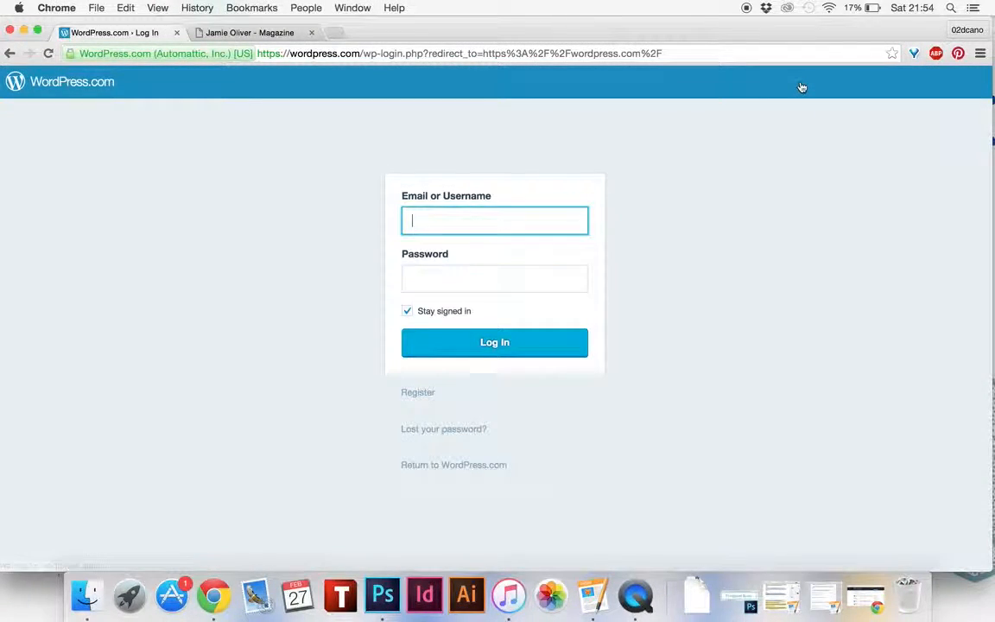
pyautogui.write('olivesandartichokesblog')
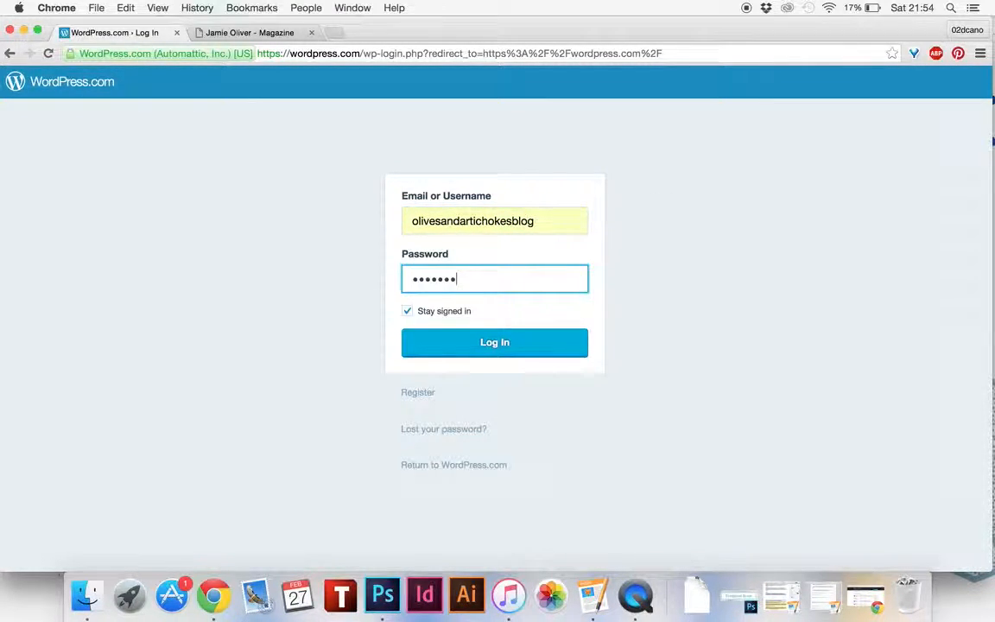
pyautogui.click(494, 342)
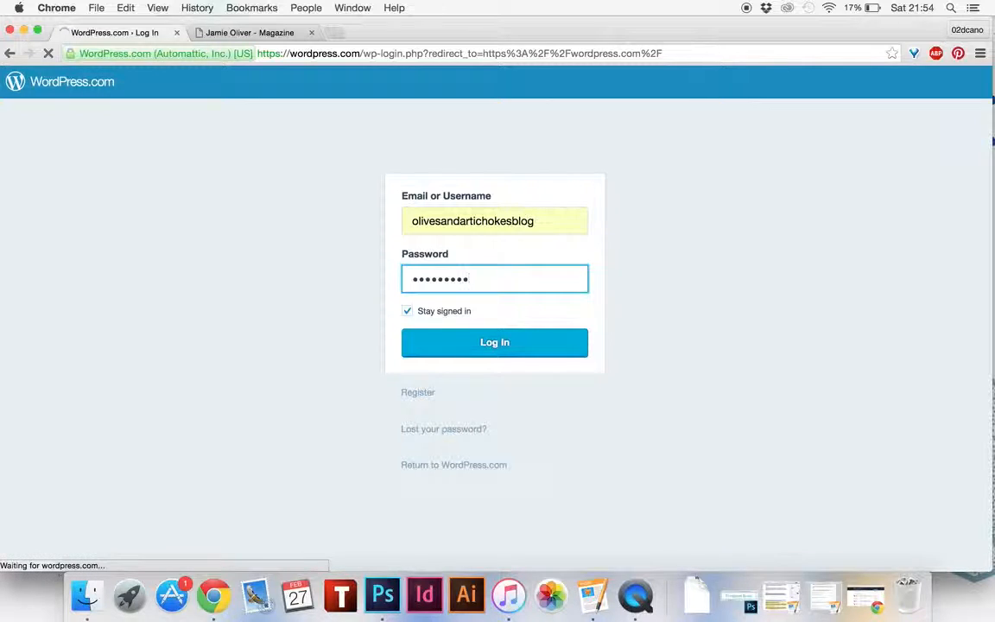
pyautogui.click(494, 342)
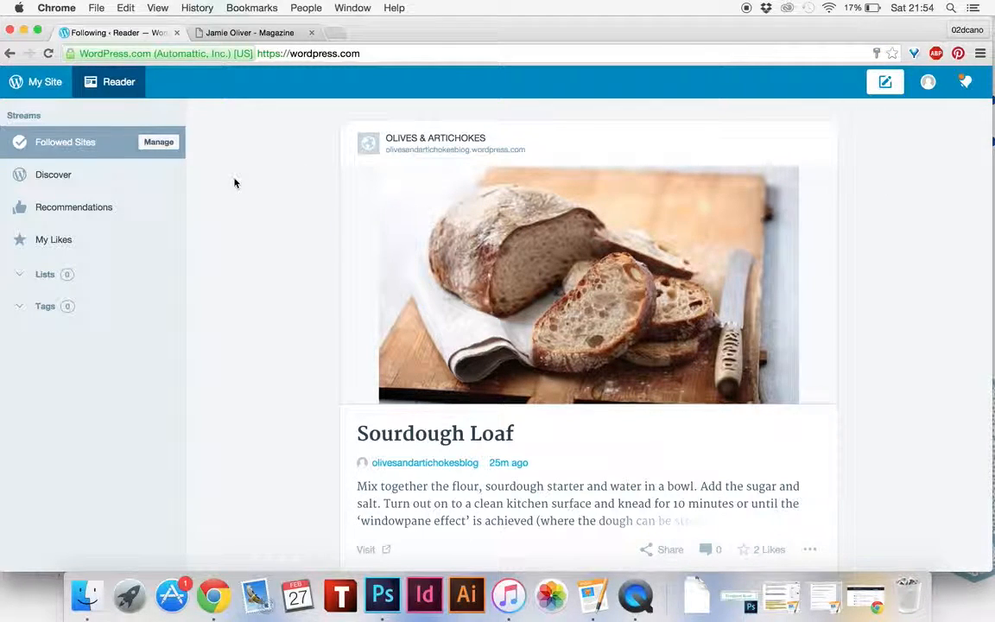
pyautogui.moveTo(242, 238)
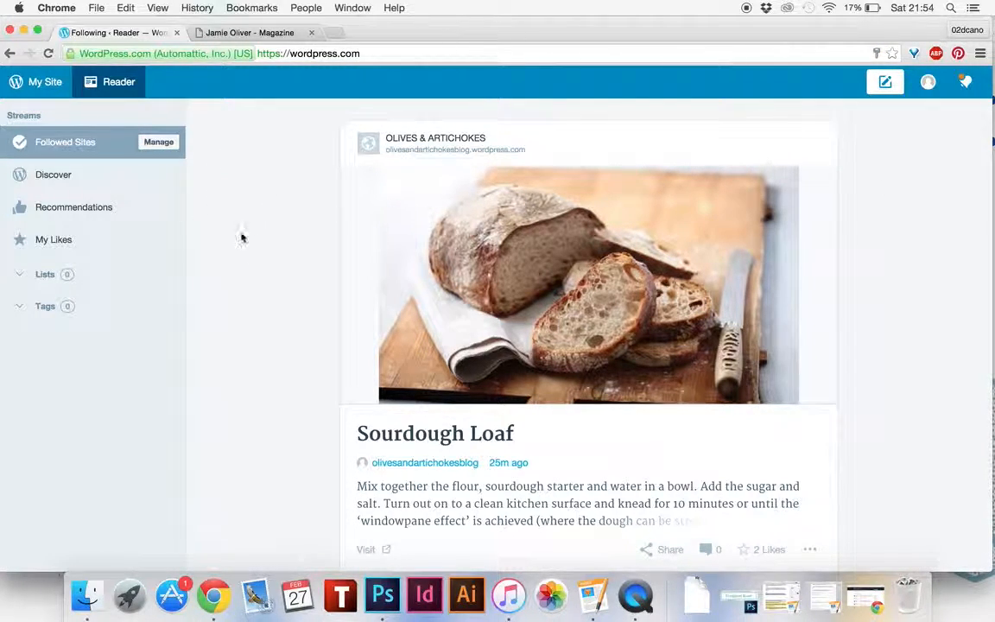
# Step: Scroll the Reader feed on the way to the site's WP Admin Dashboard
pyautogui.scroll(-3)
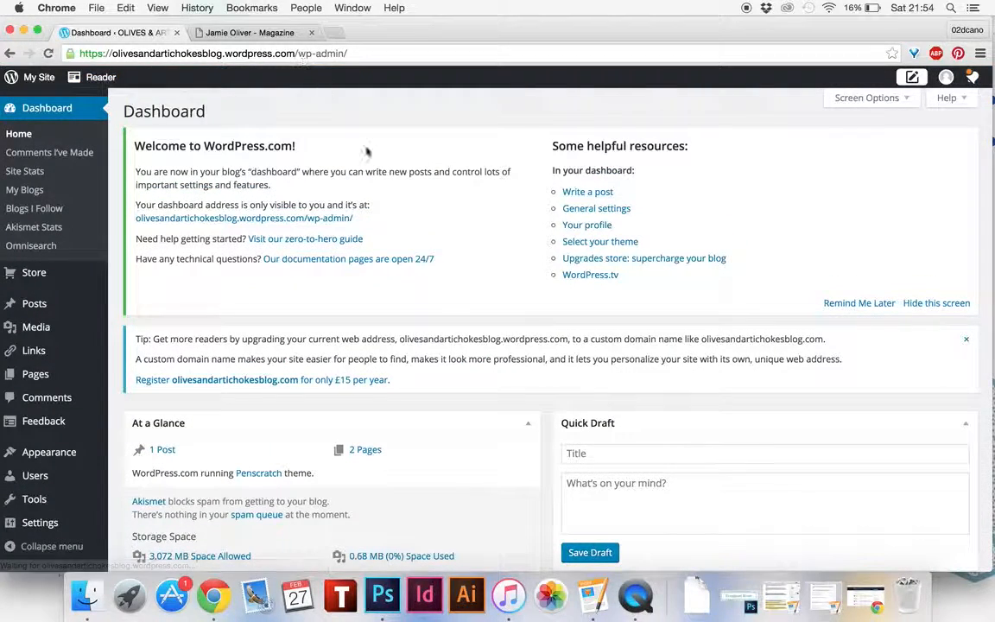
pyautogui.moveTo(557, 321)
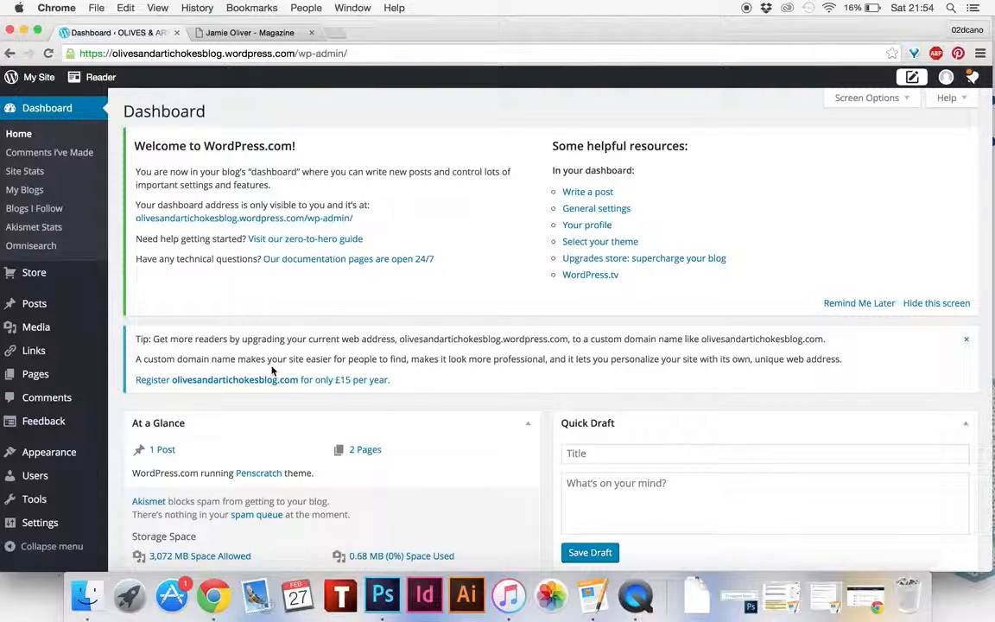
pyautogui.moveTo(36, 326)
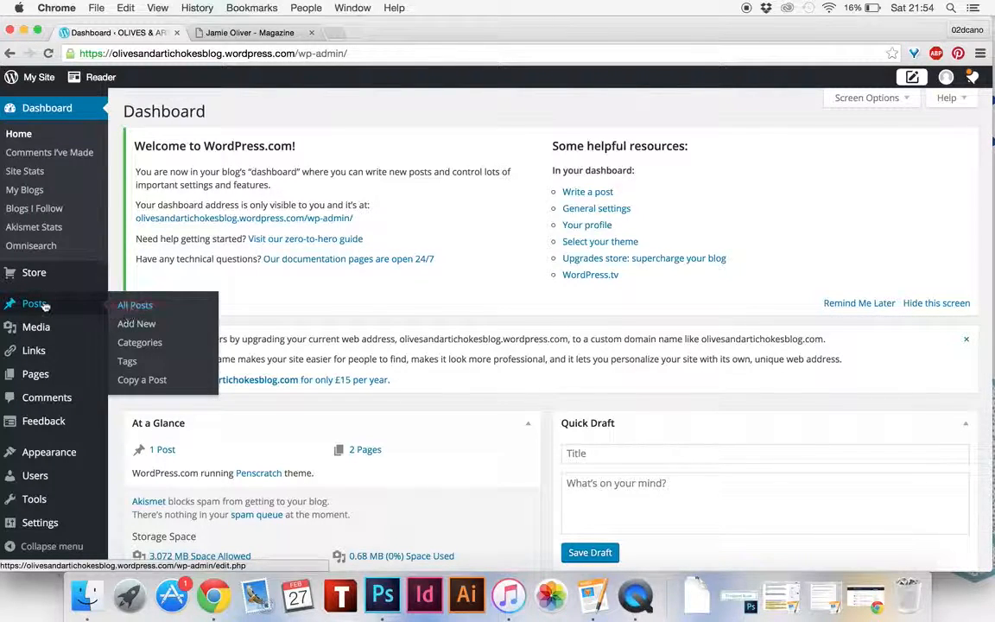
pyautogui.moveTo(136, 323)
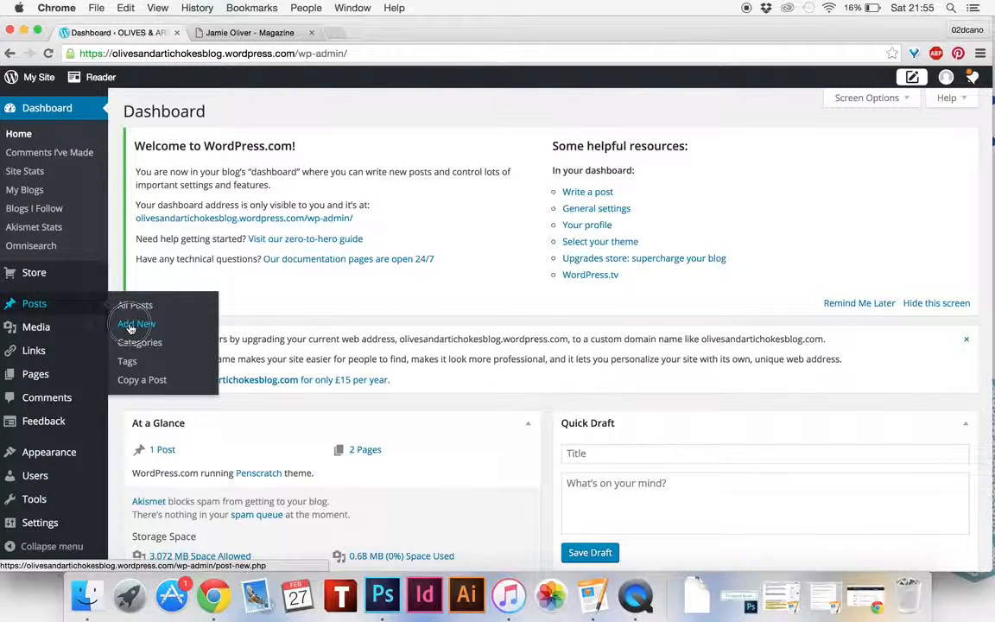
# Step: Create a new post and title it 'Tacos'
pyautogui.click(135, 323)
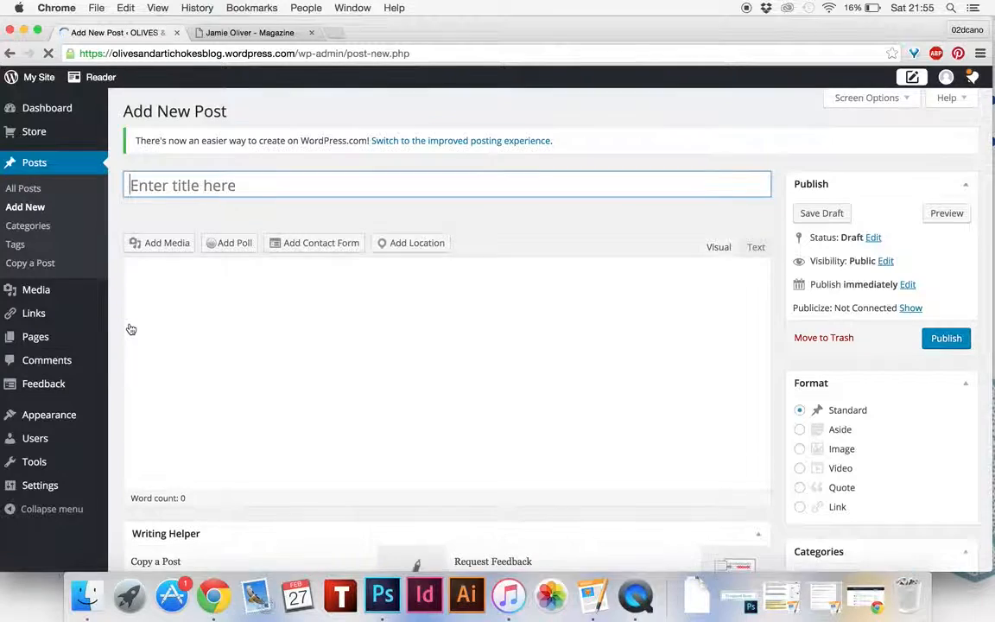
pyautogui.write('Ta')
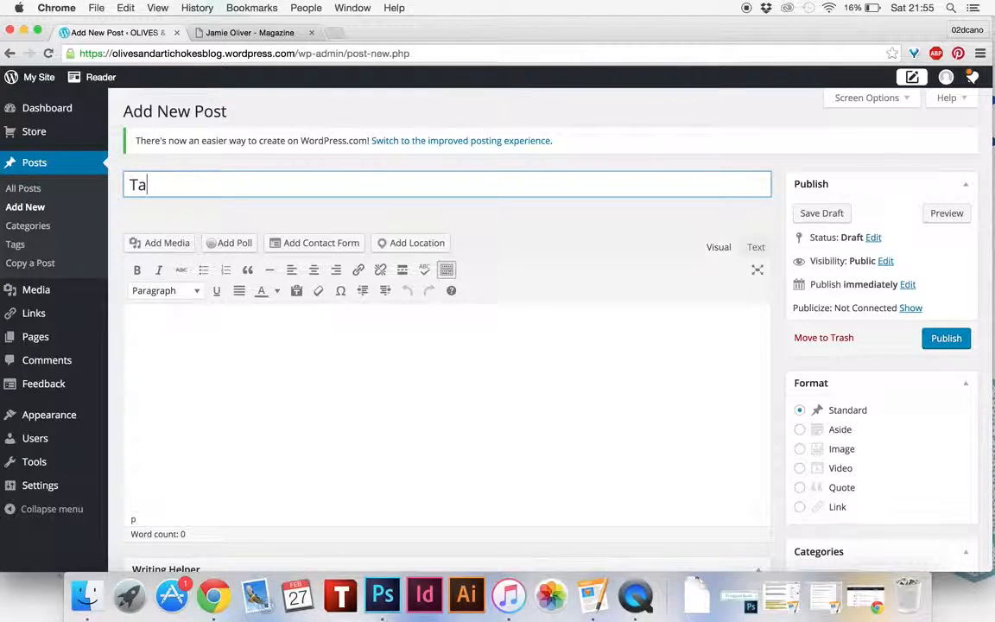
pyautogui.write('cos')
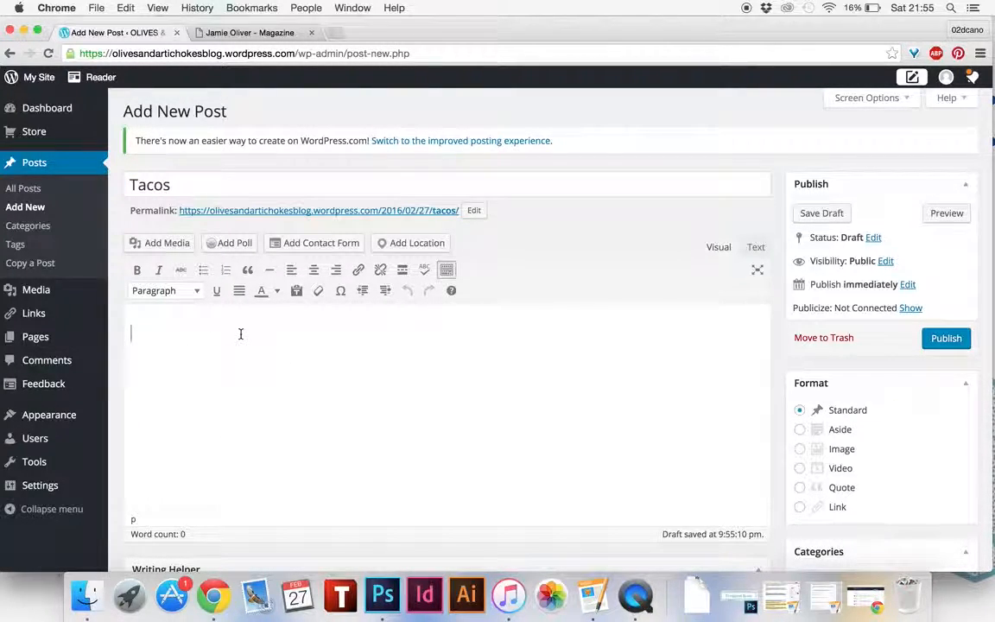
pyautogui.moveTo(237, 95)
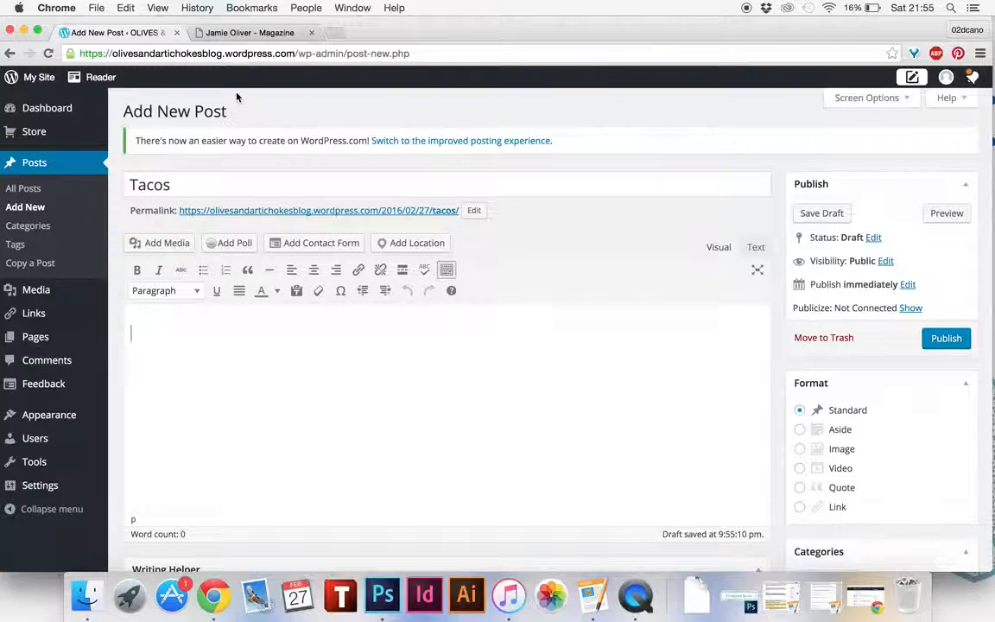
# Step: Paste the four method steps from the Jamie Oliver taco recipe into the post body
pyautogui.click(250, 32)
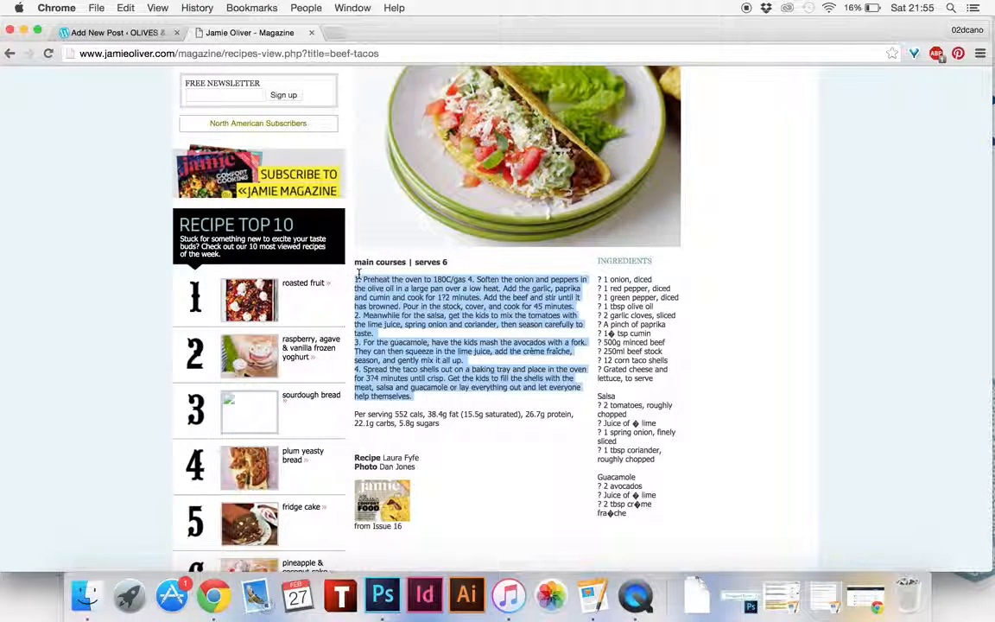
pyautogui.click(117, 32)
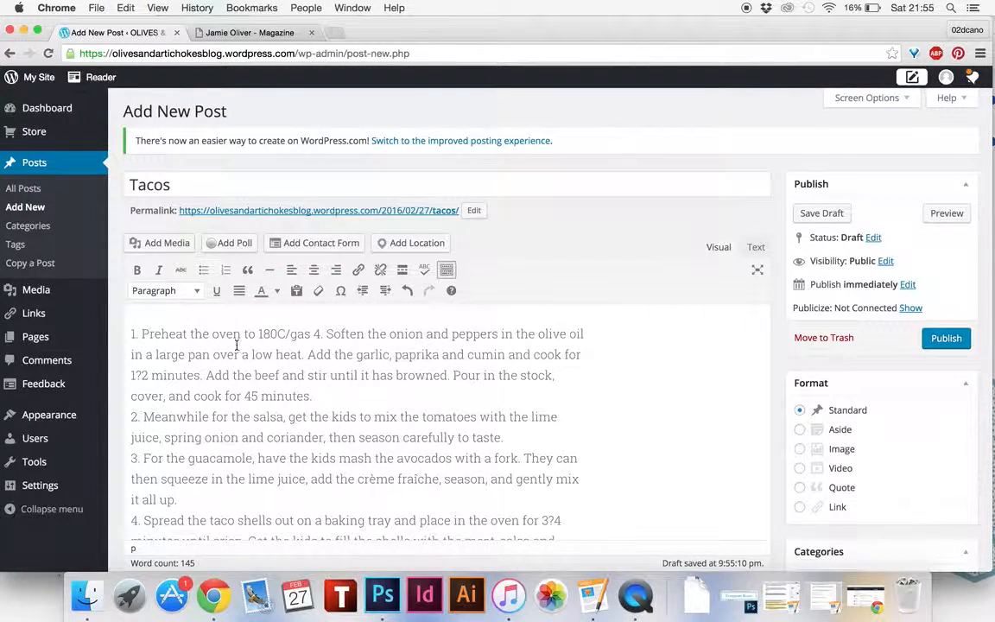
pyautogui.scroll(-3)
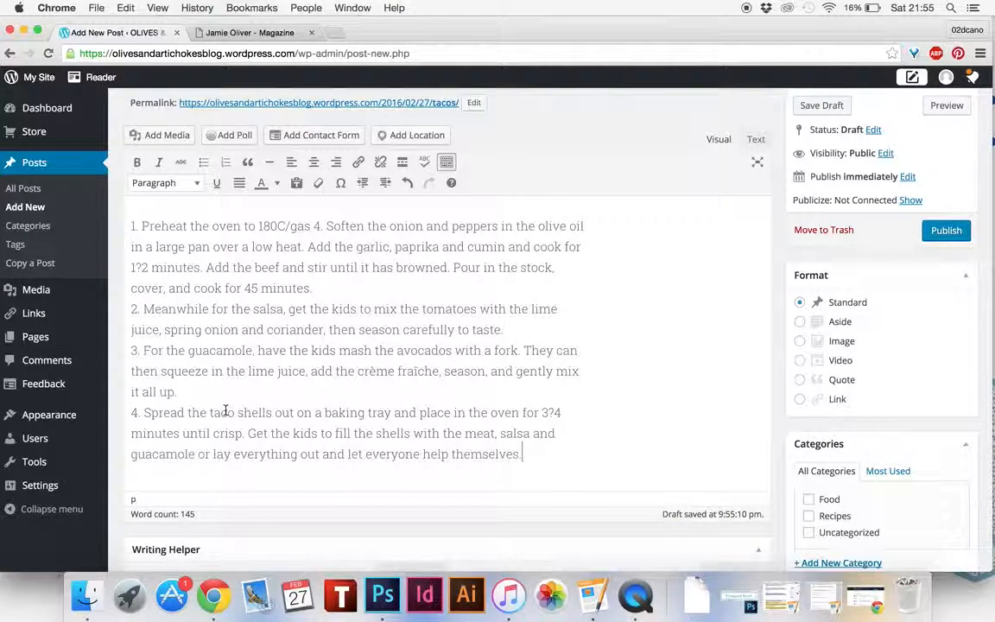
pyautogui.scroll(3)
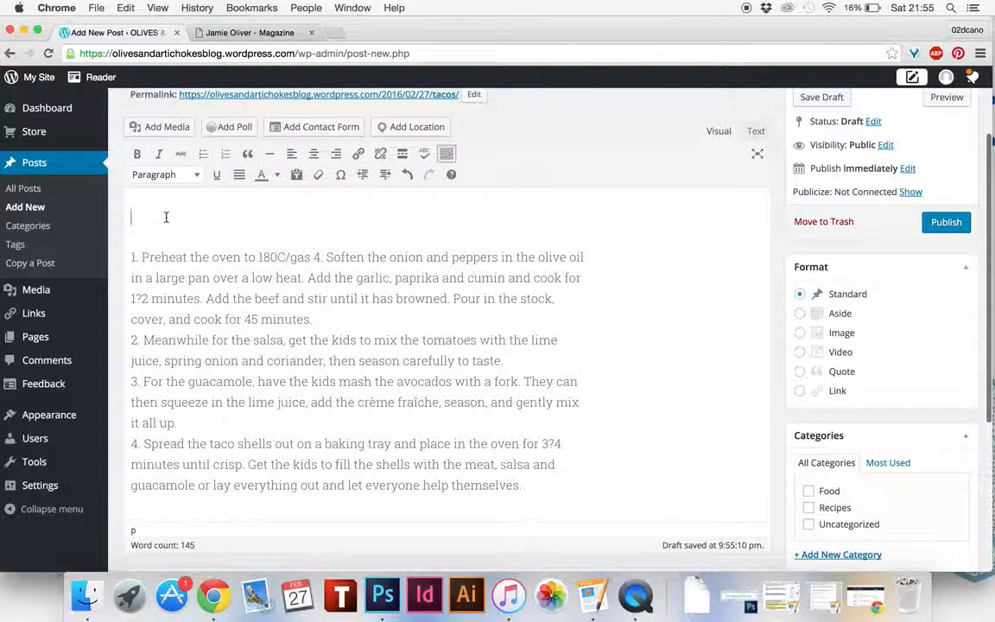
# Step: Upload lrg_2743.jpg and insert it at the top of the post, then select it
pyautogui.click(159, 127)
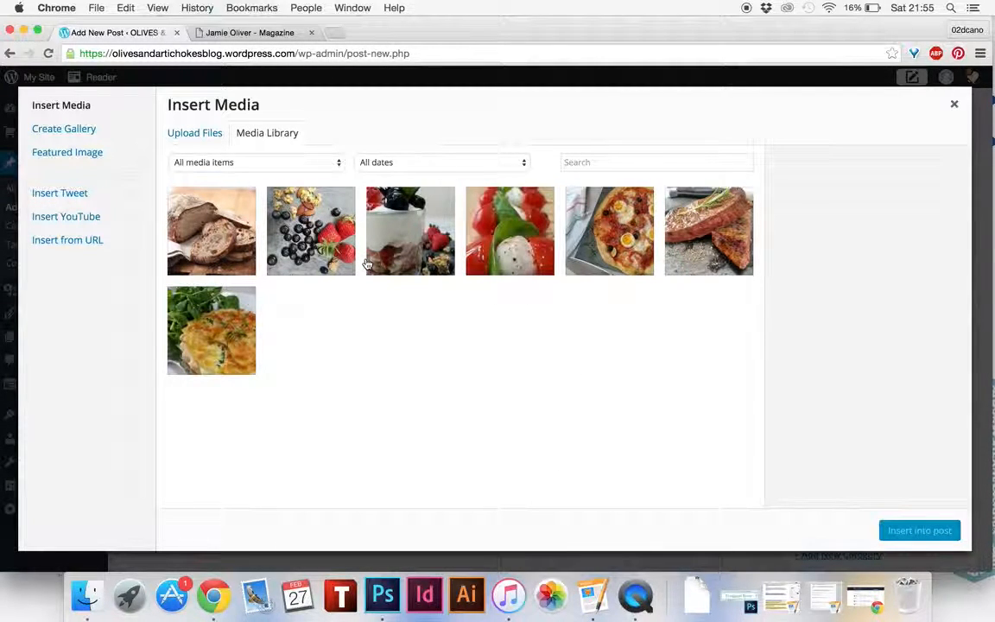
pyautogui.moveTo(350, 400)
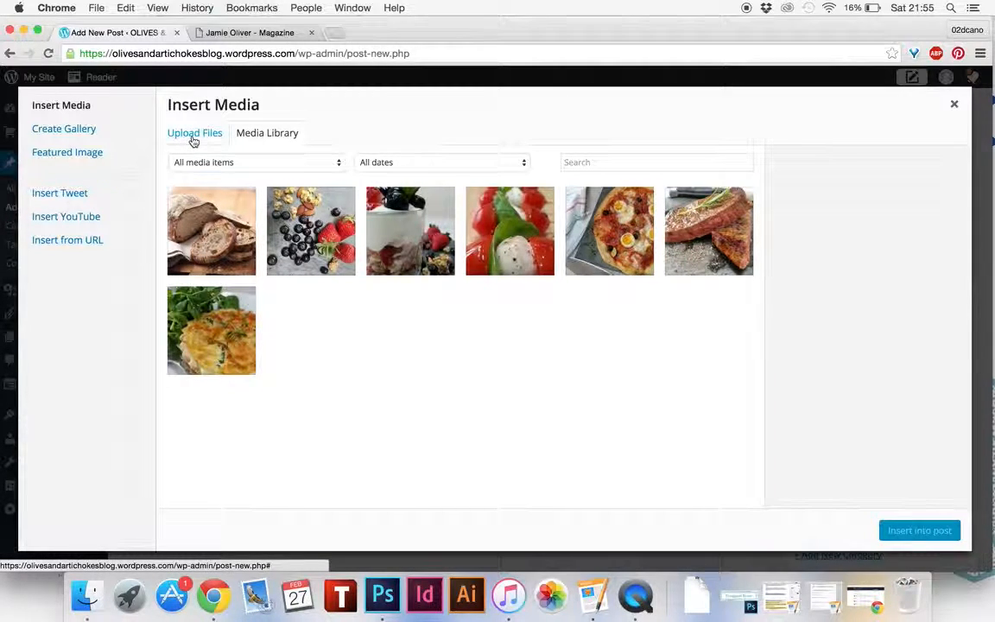
pyautogui.click(195, 132)
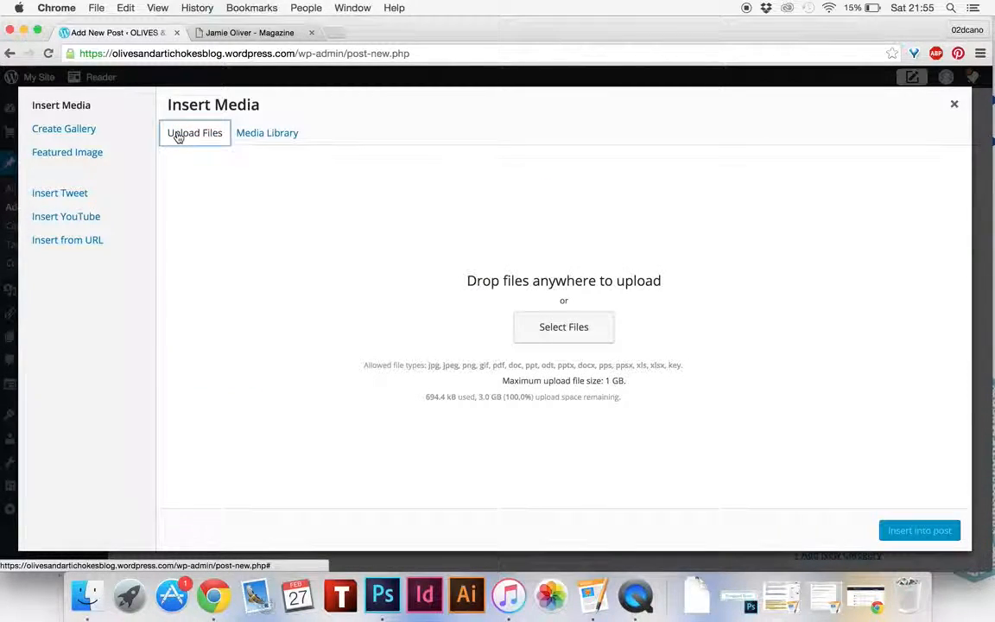
pyautogui.click(563, 327)
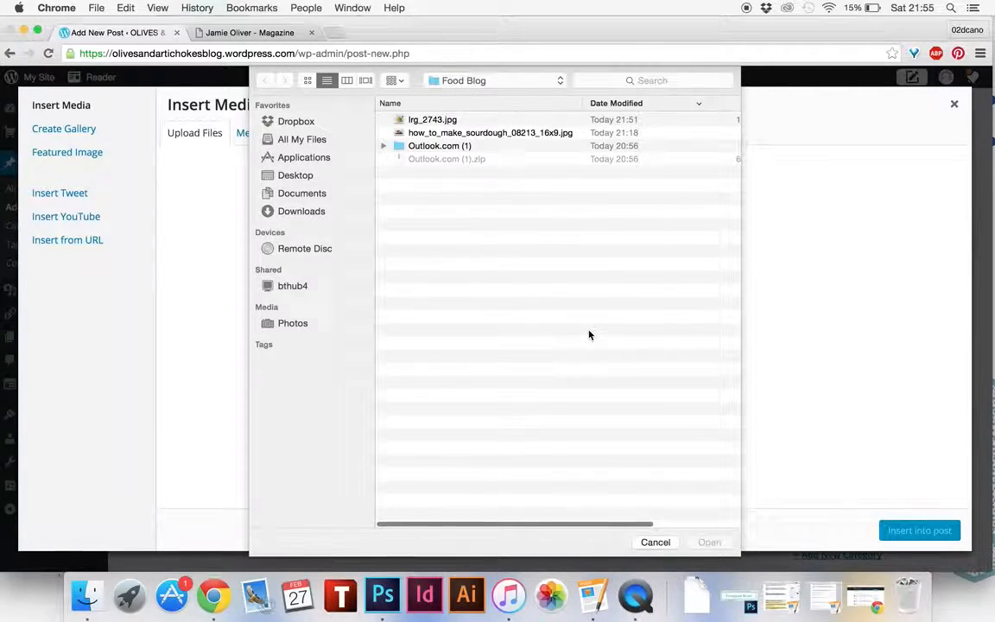
pyautogui.click(709, 541)
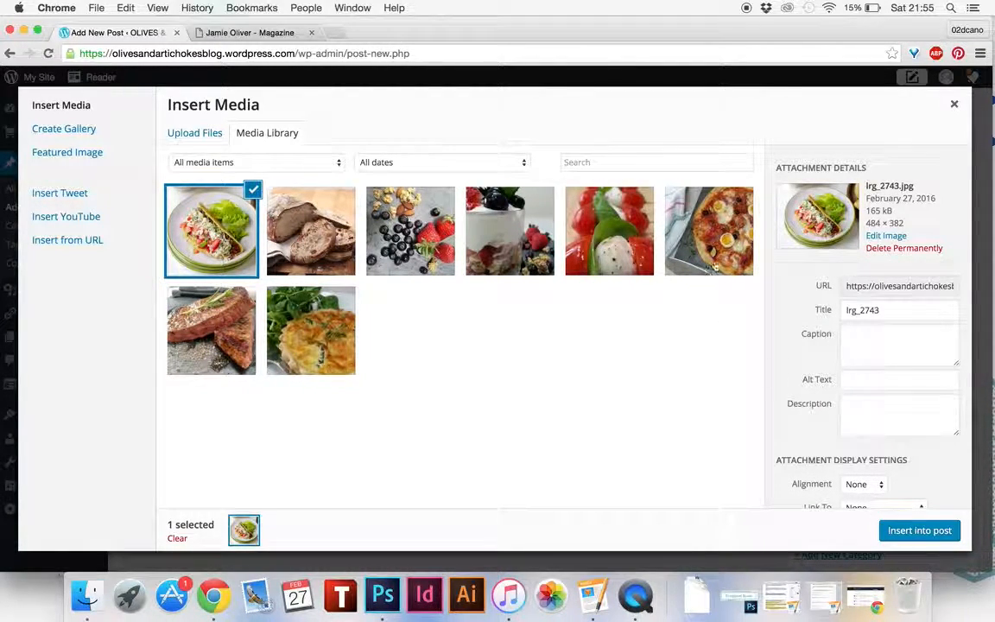
pyautogui.click(919, 530)
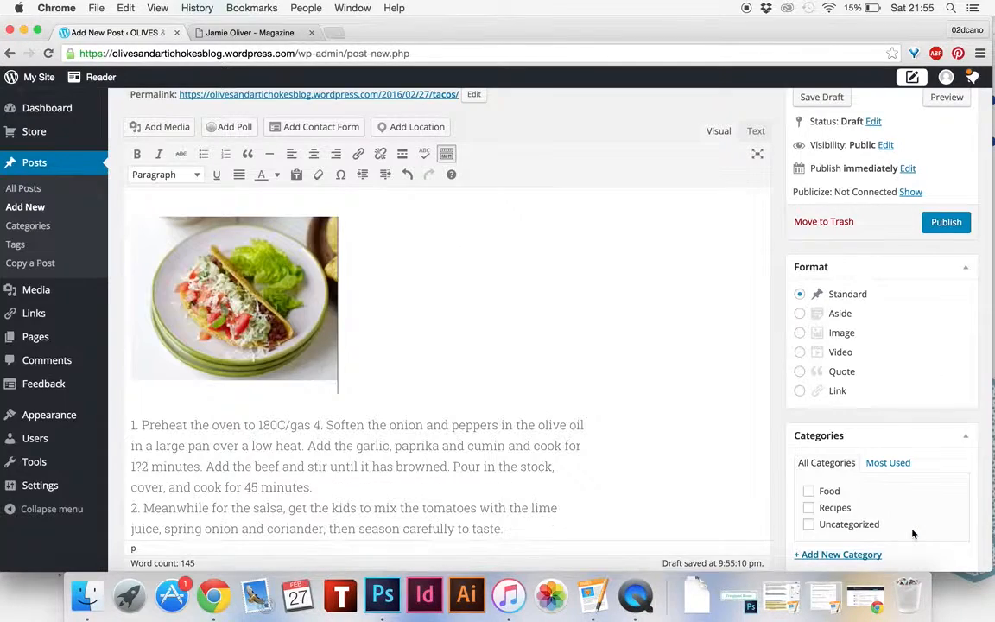
pyautogui.click(233, 299)
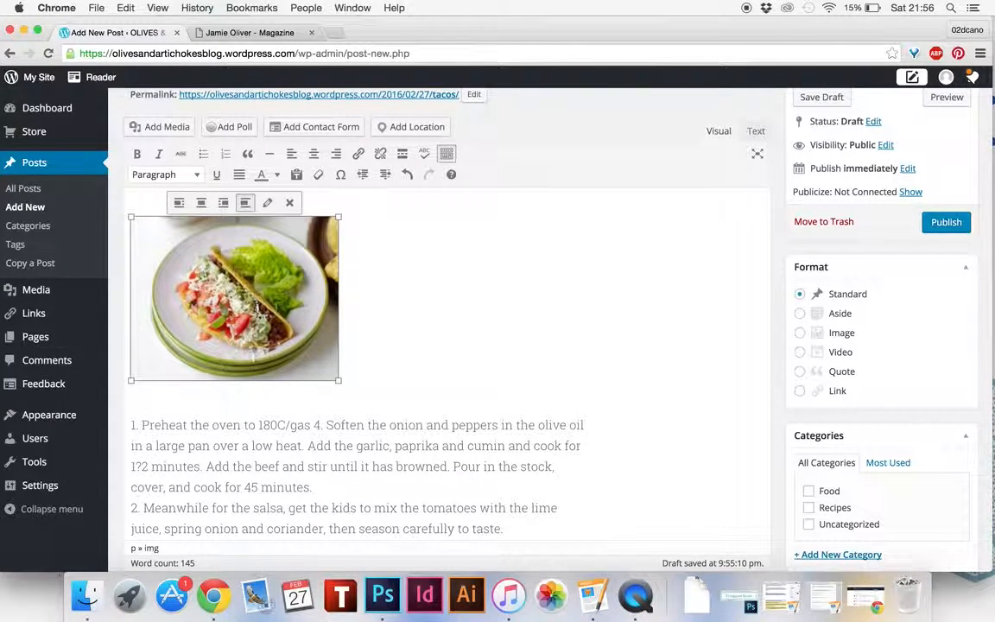
pyautogui.moveTo(179, 202)
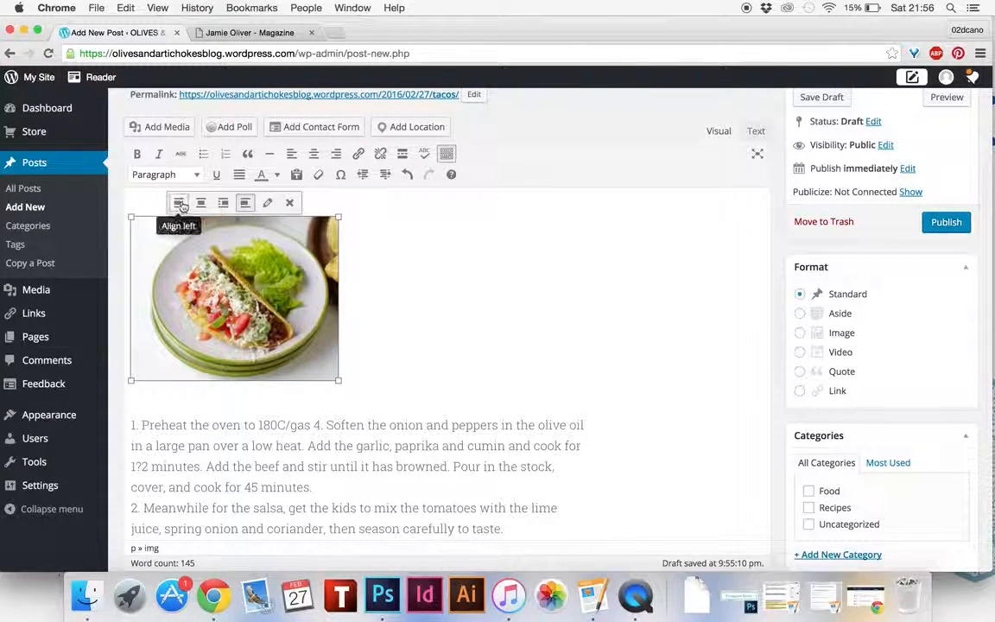
pyautogui.moveTo(201, 202)
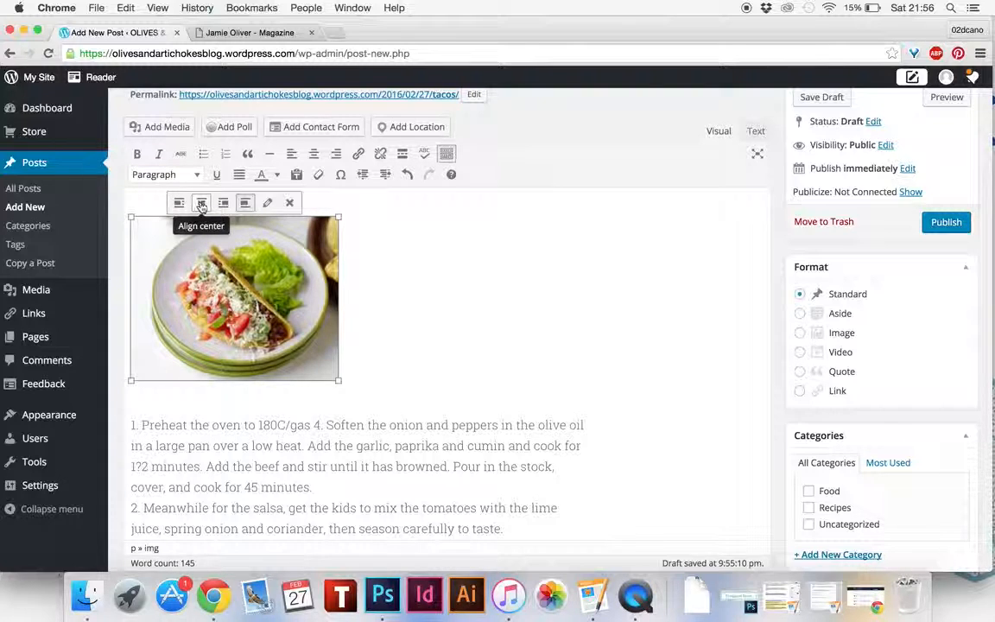
# Step: Align the taco image center and set it to Full Size 484 × 382
pyautogui.click(201, 202)
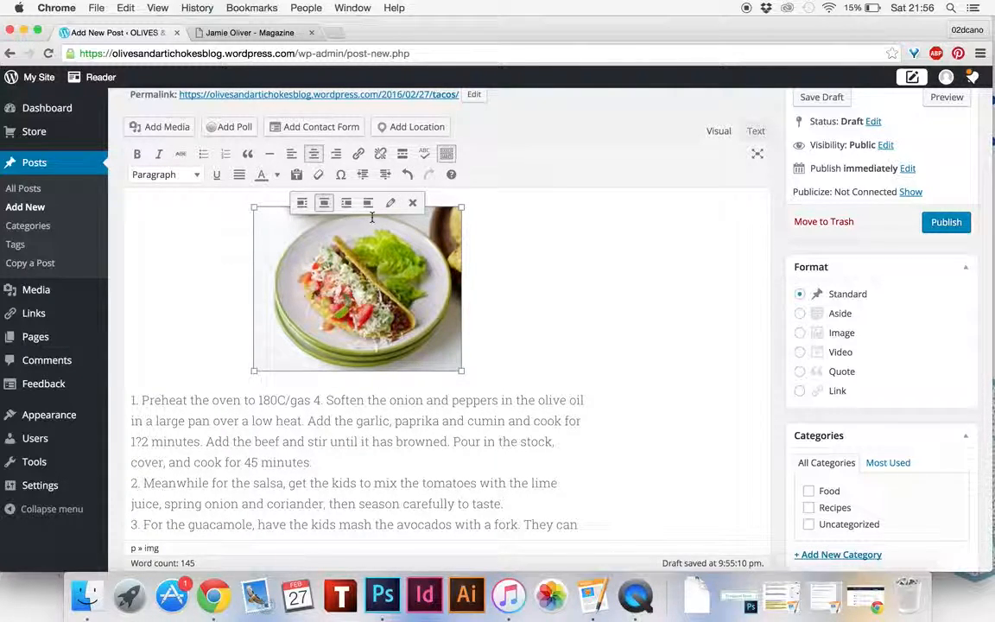
pyautogui.click(389, 202)
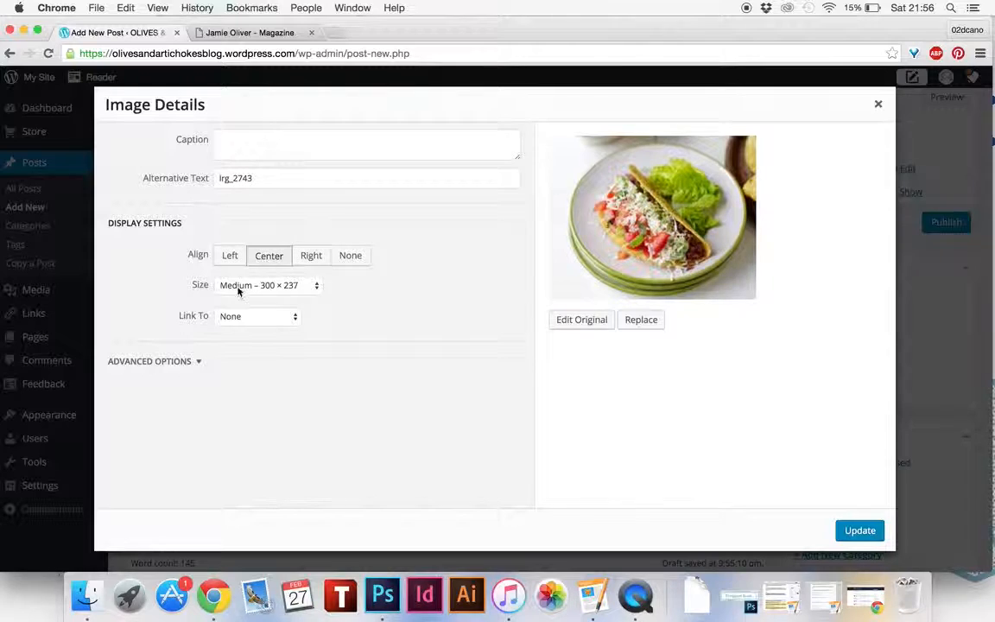
pyautogui.click(268, 285)
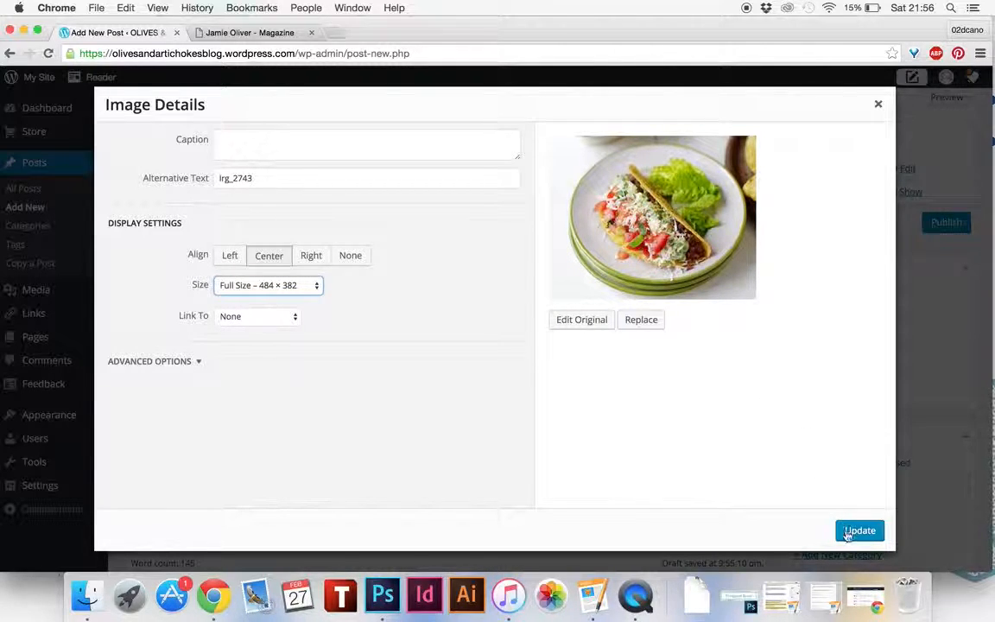
pyautogui.click(859, 531)
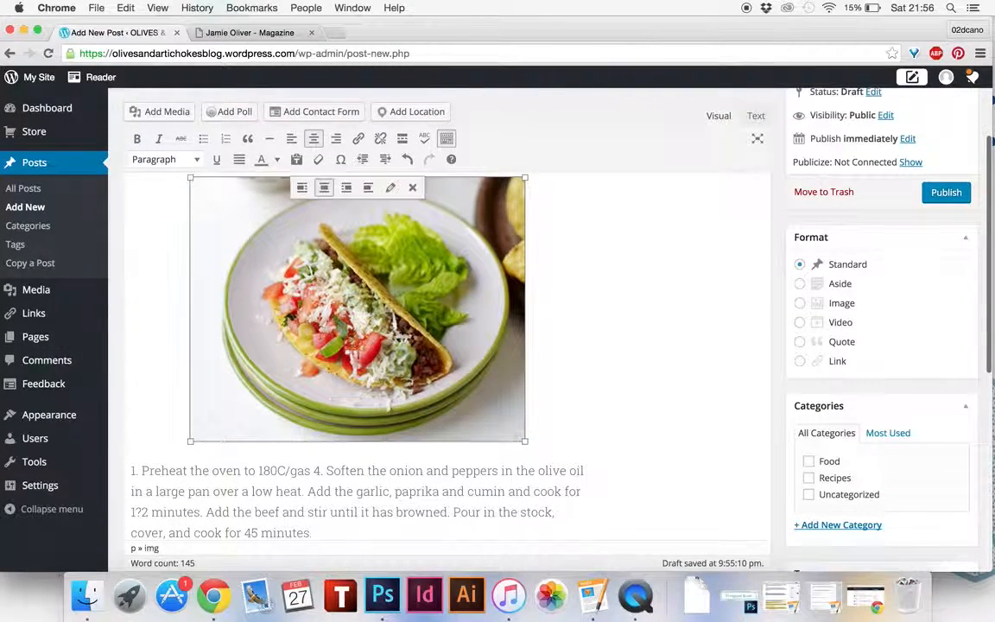
# Step: Tick the Food and Recipes checkboxes in the Categories box
pyautogui.scroll(-3)
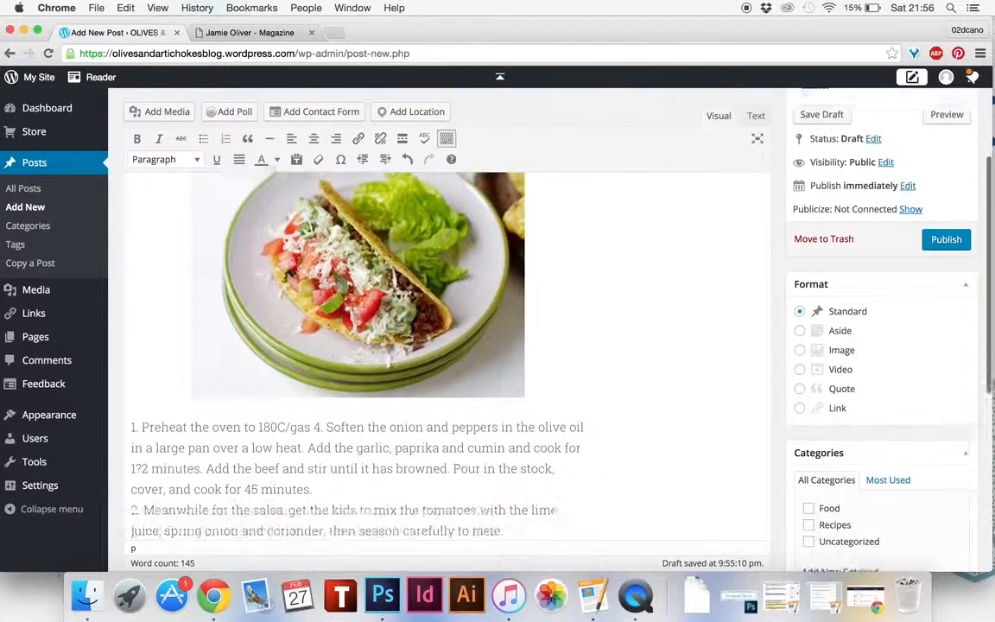
pyautogui.scroll(-3)
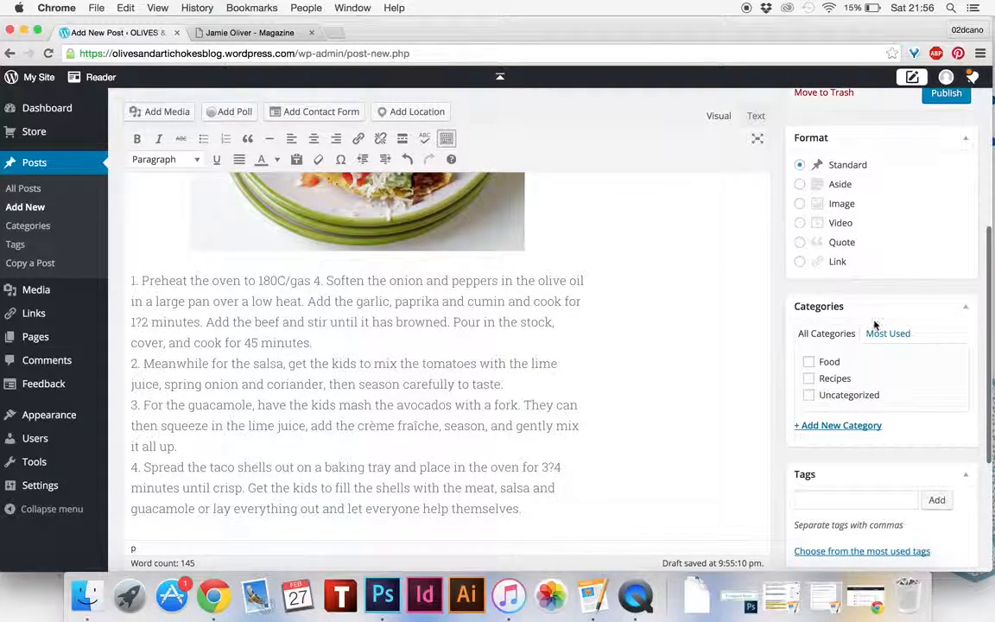
pyautogui.scroll(3)
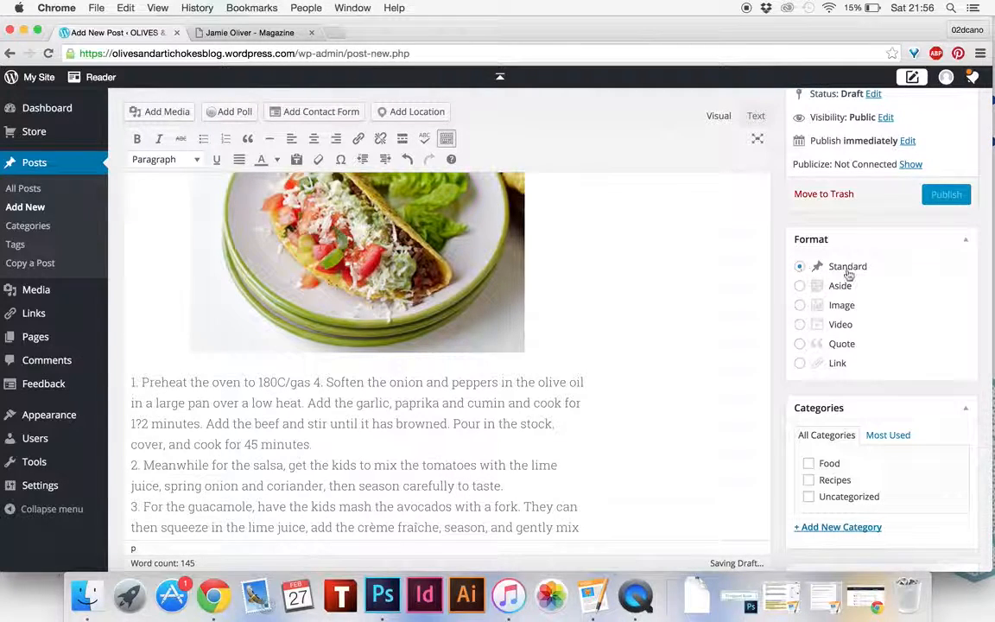
pyautogui.scroll(-3)
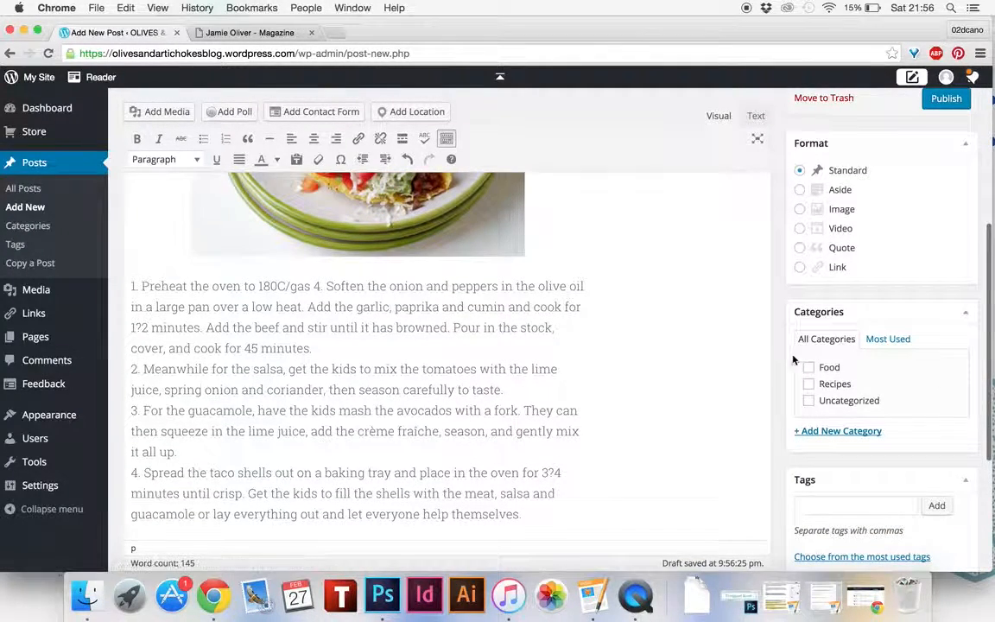
pyautogui.click(808, 367)
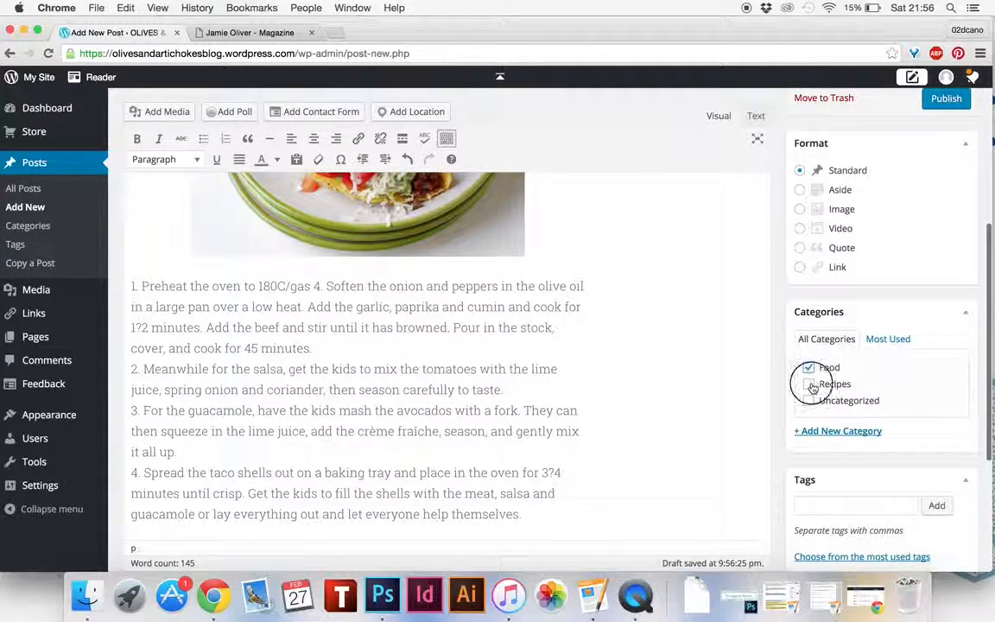
pyautogui.click(809, 374)
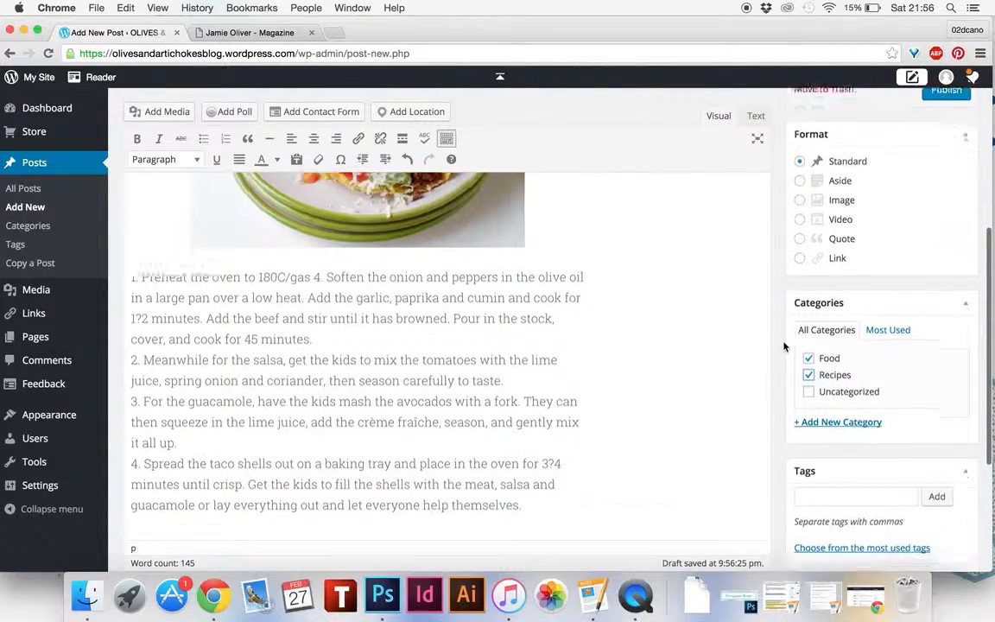
pyautogui.scroll(3)
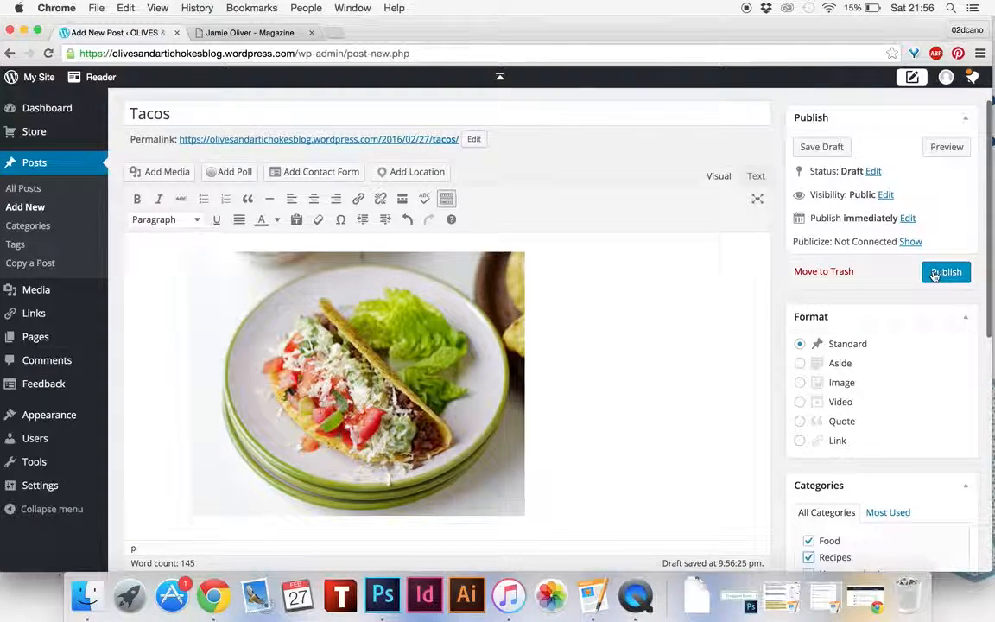
# Step: Publish the Tacos post and open its View post link in a new tab
pyautogui.click(945, 271)
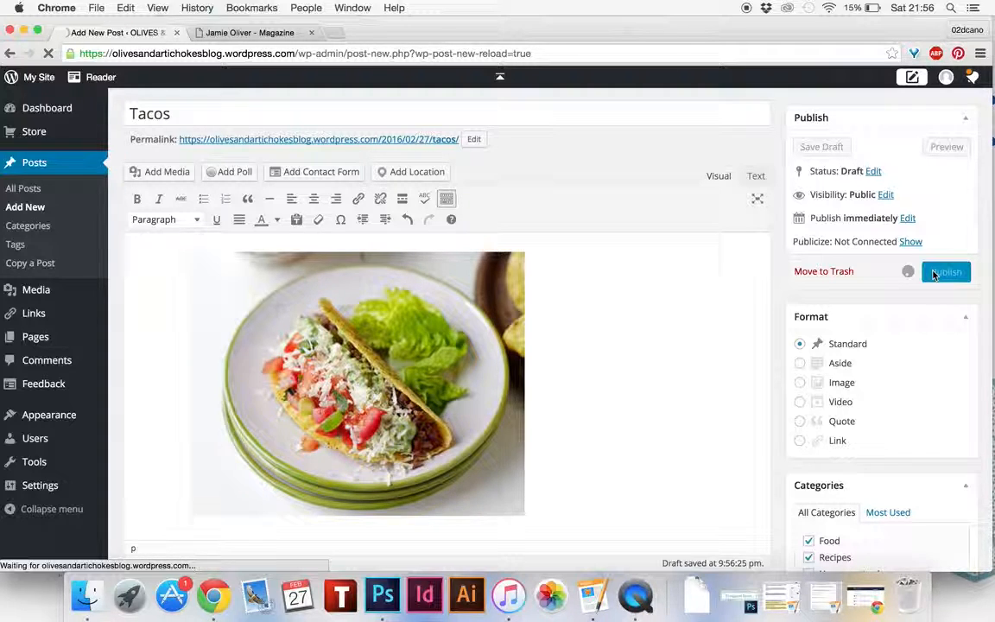
pyautogui.click(945, 271)
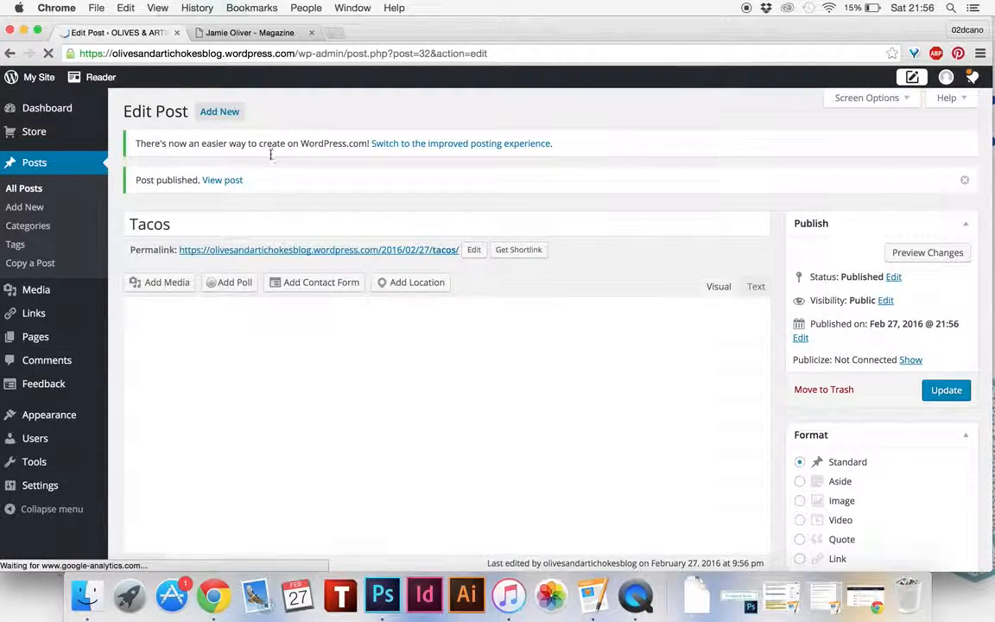
pyautogui.rightClick(222, 179)
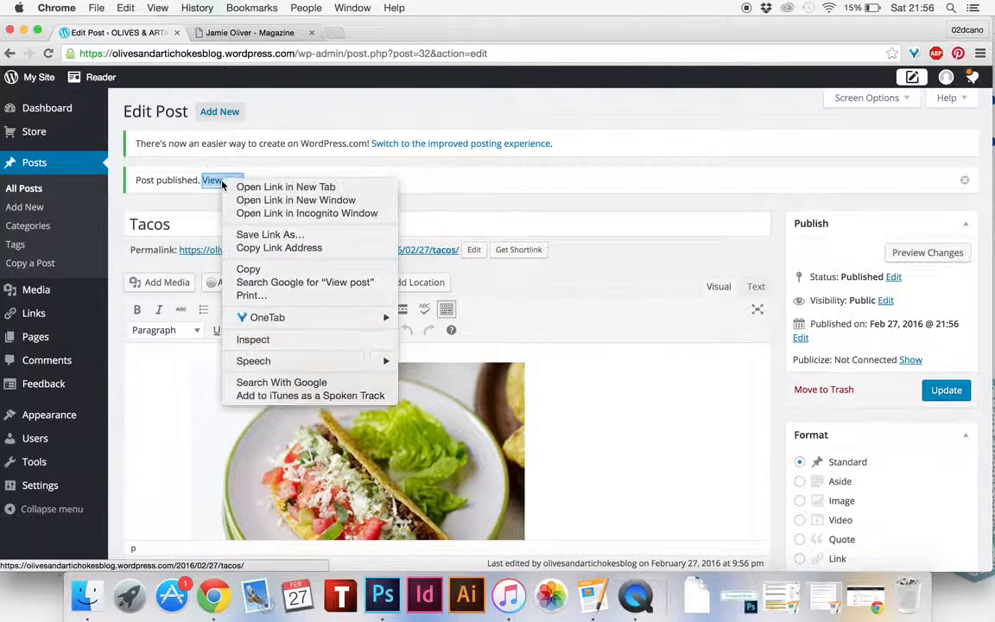
pyautogui.click(285, 187)
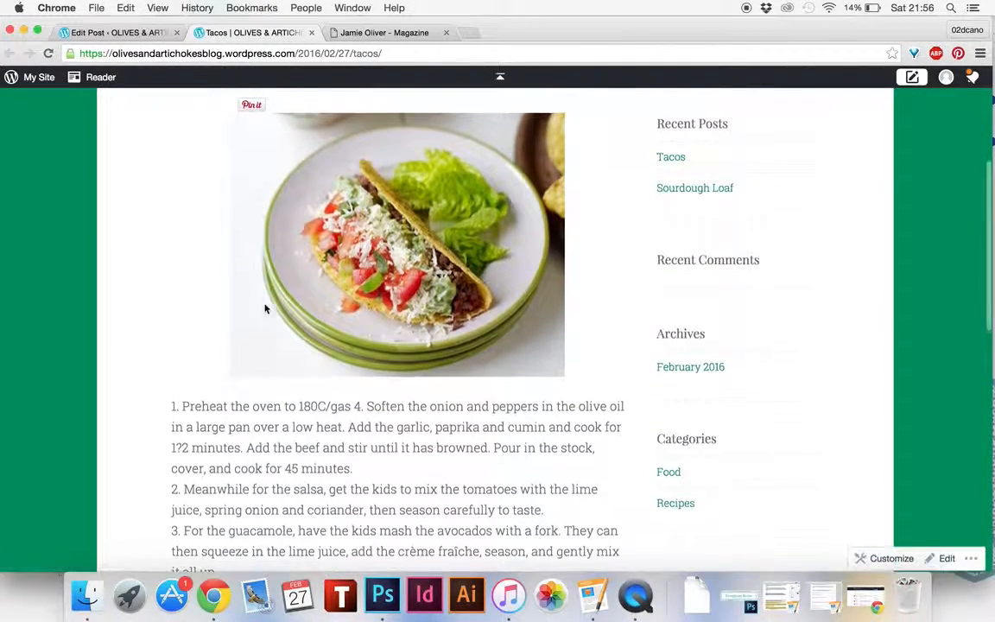
# Step: Review the live Tacos post, then the blog home page listing Tacos above Sourdough Loaf
pyautogui.scroll(-3)
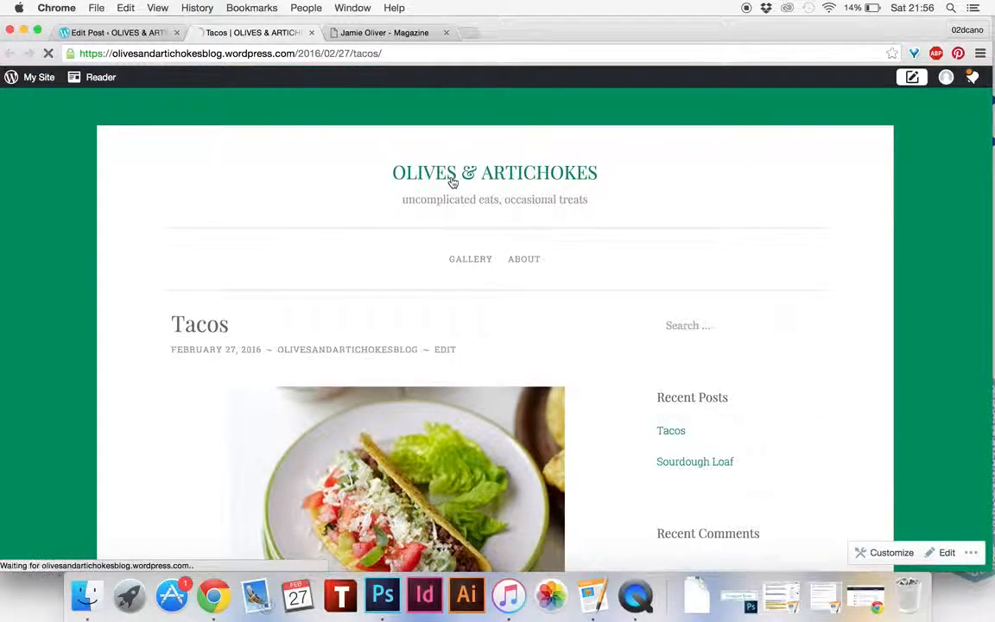
pyautogui.click(494, 172)
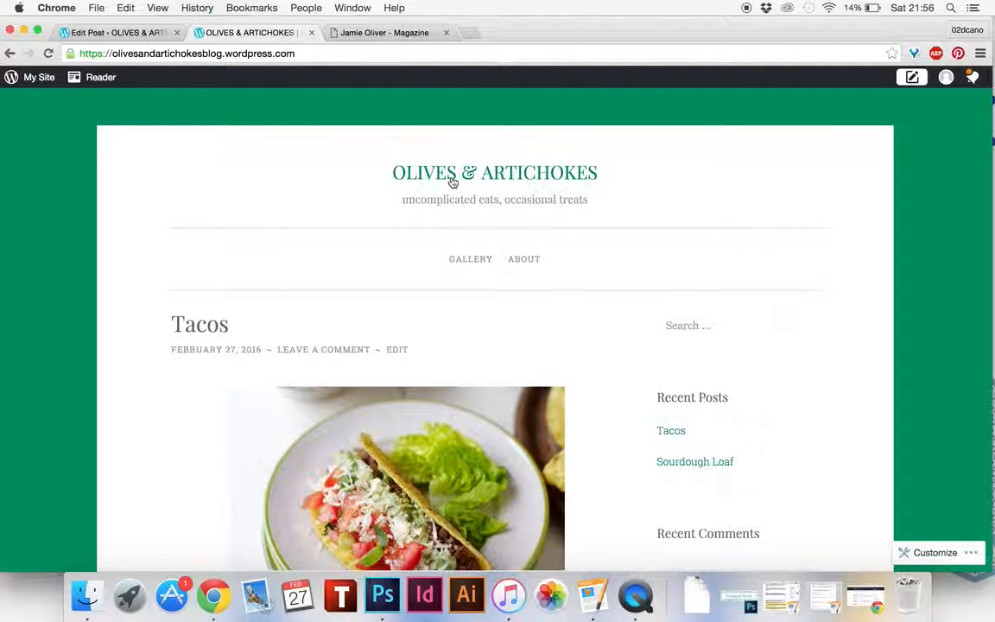
pyautogui.scroll(-3)
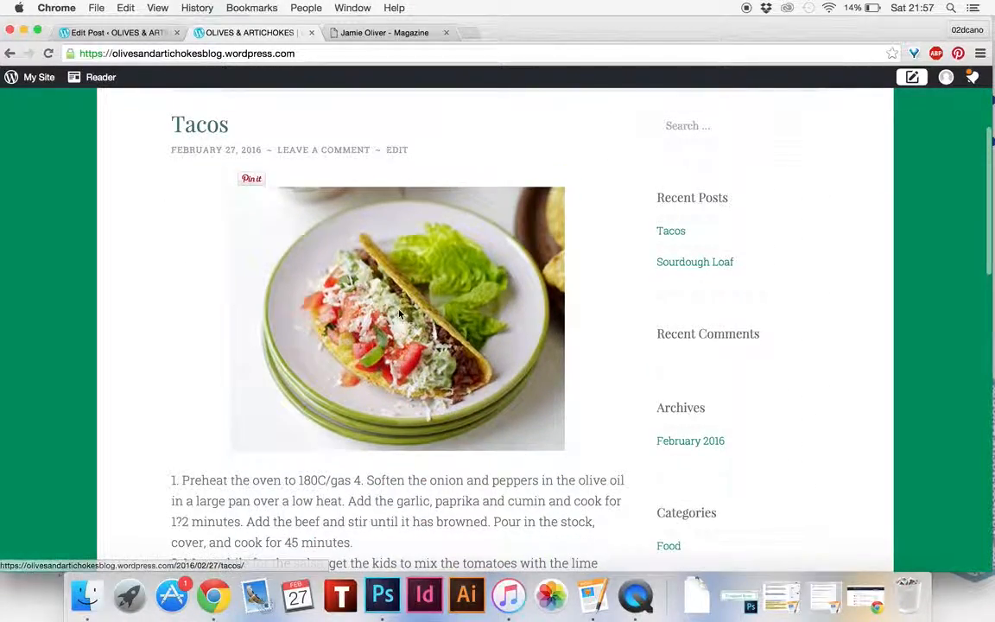
pyautogui.scroll(-3)
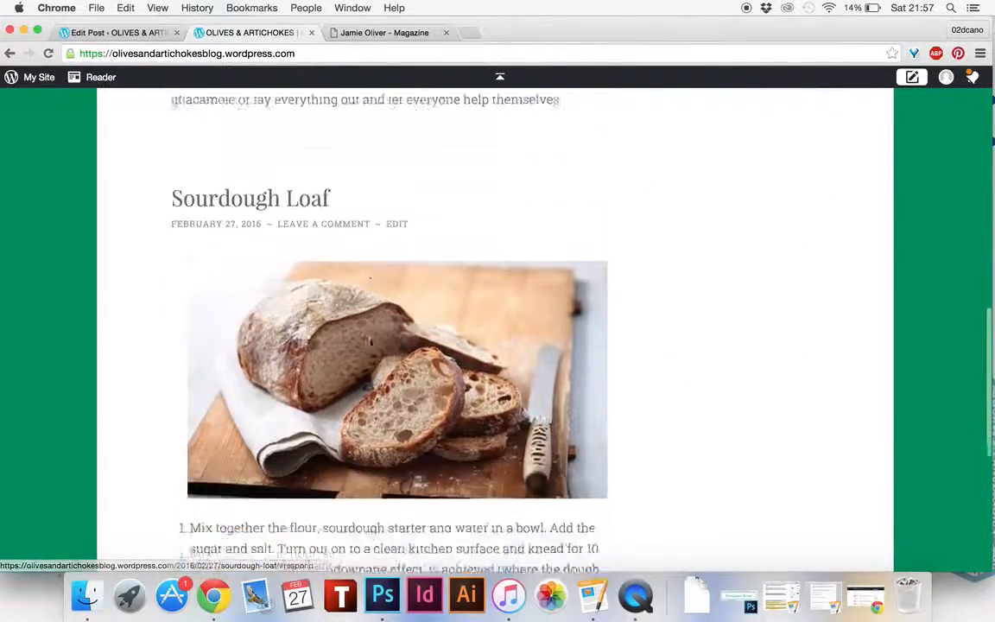
pyautogui.scroll(3)
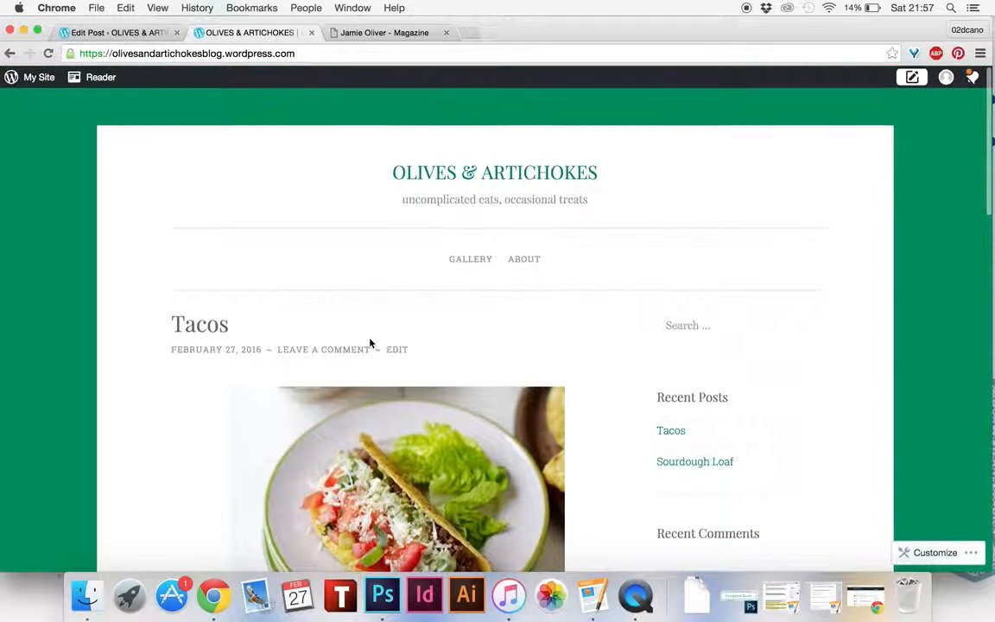
pyautogui.moveTo(294, 167)
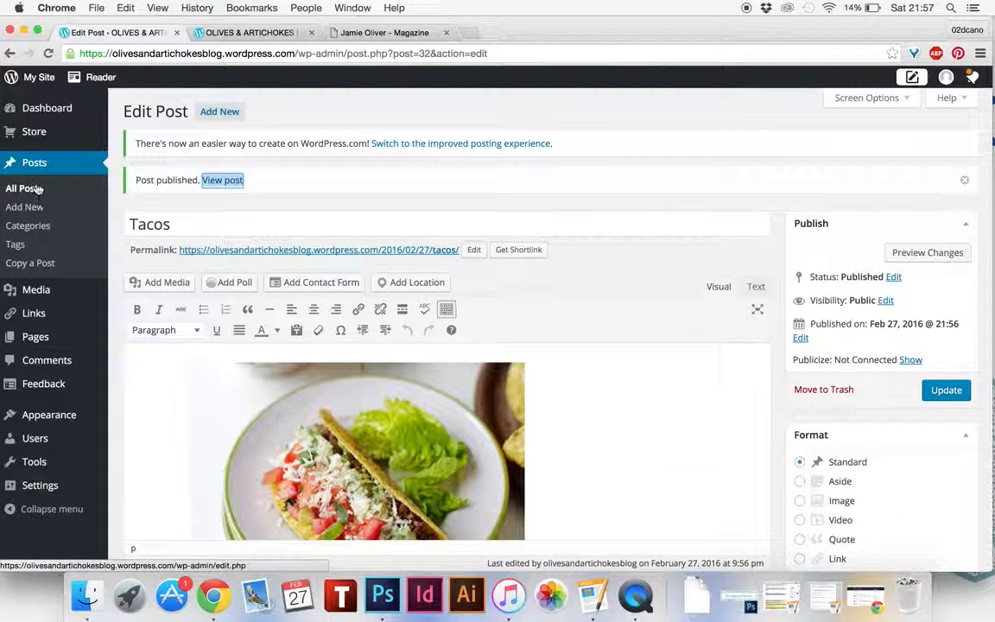
# Step: Go to Posts > All Posts to see Tacos listed as published
pyautogui.click(23, 187)
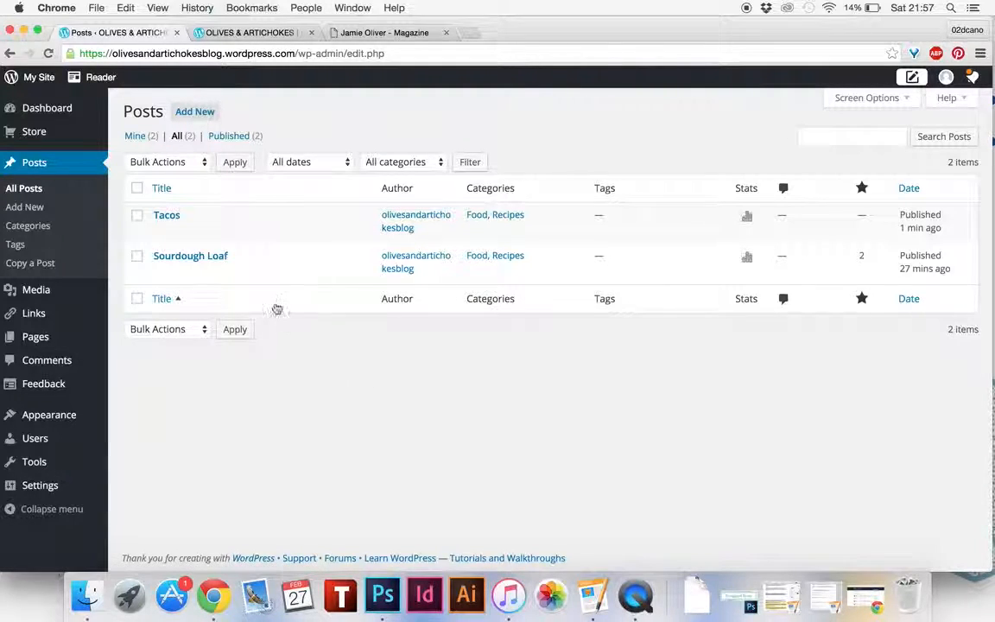
pyautogui.moveTo(165, 214)
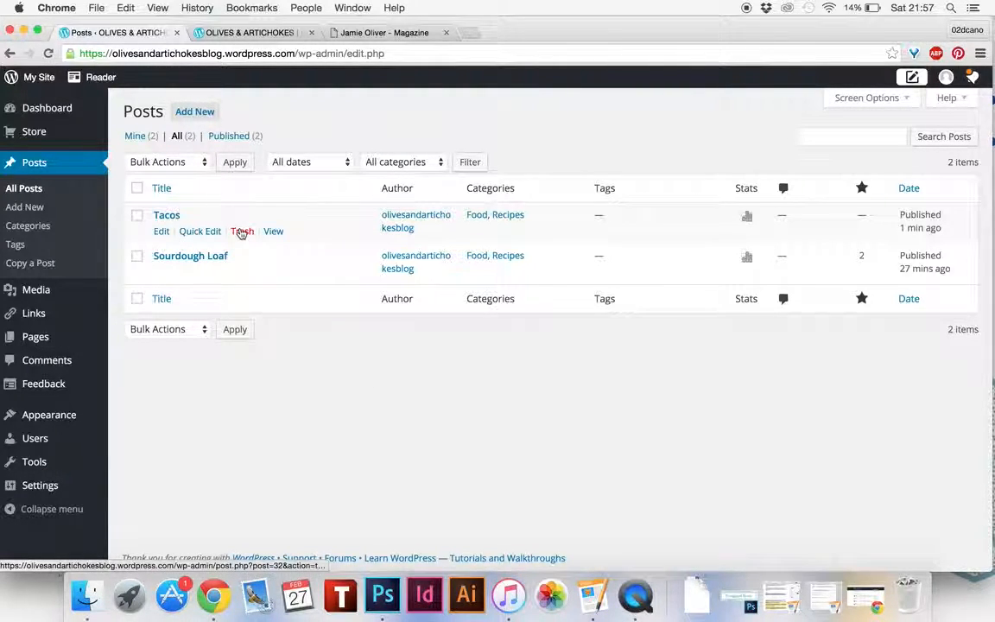
pyautogui.moveTo(242, 231)
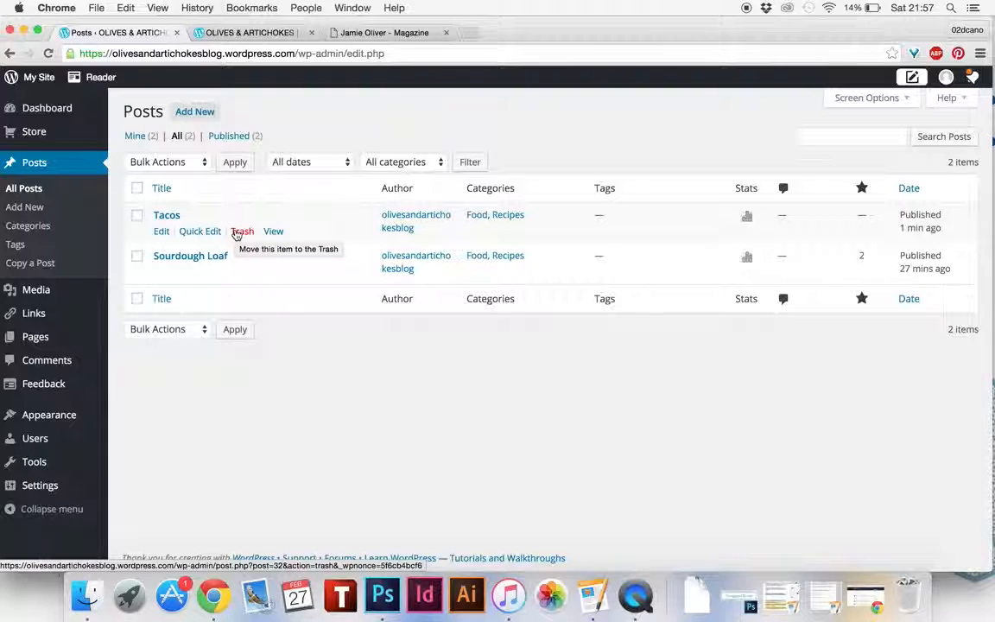
pyautogui.moveTo(745, 13)
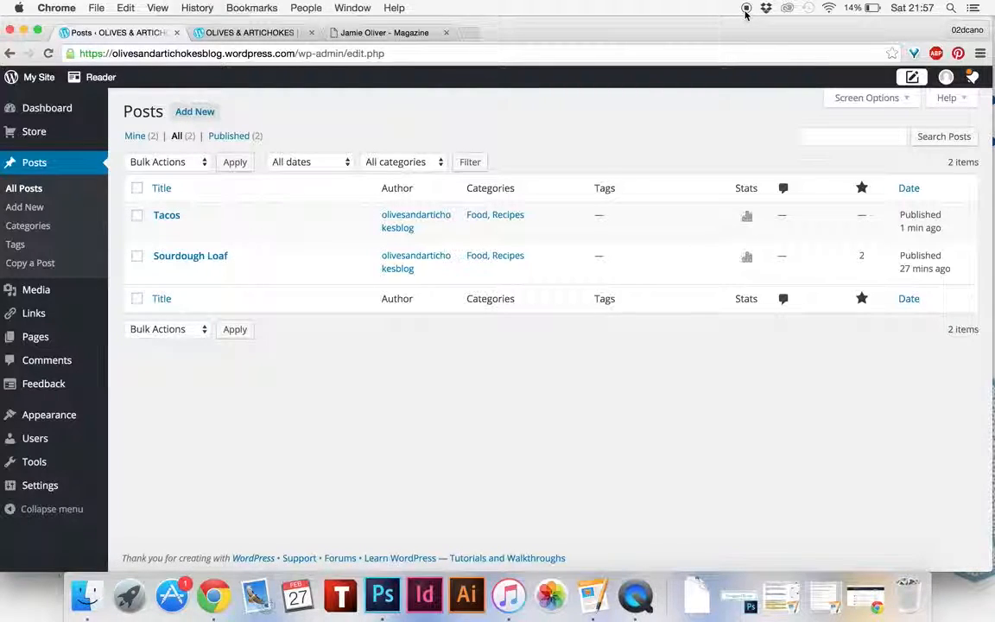